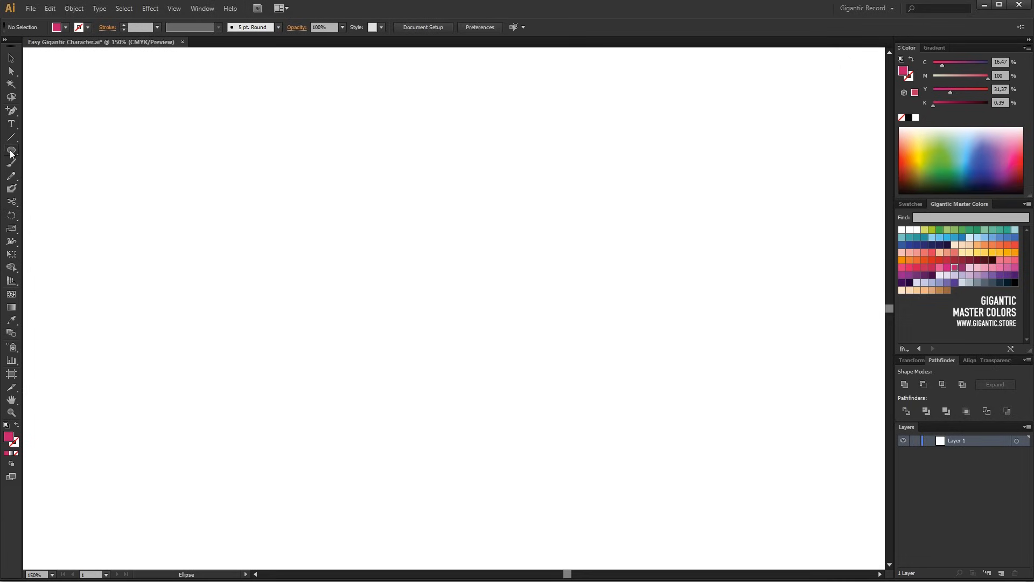
Draw a tall pill-shaped rounded rectangle for the head and fill it peach
{"action": "left_click", "coordinate": [11, 149]}
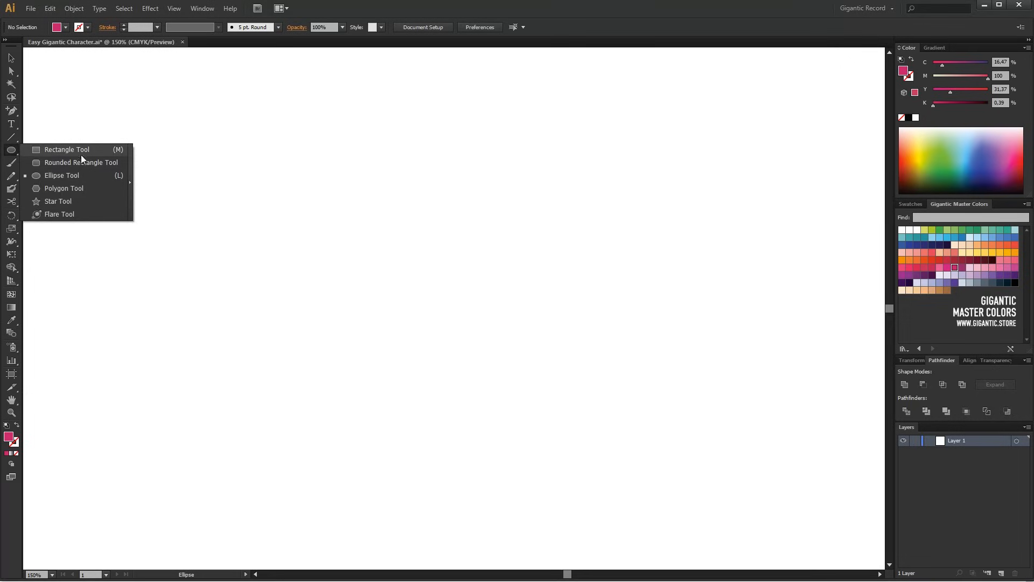
{"action": "mouse_move", "coordinate": [62, 176]}
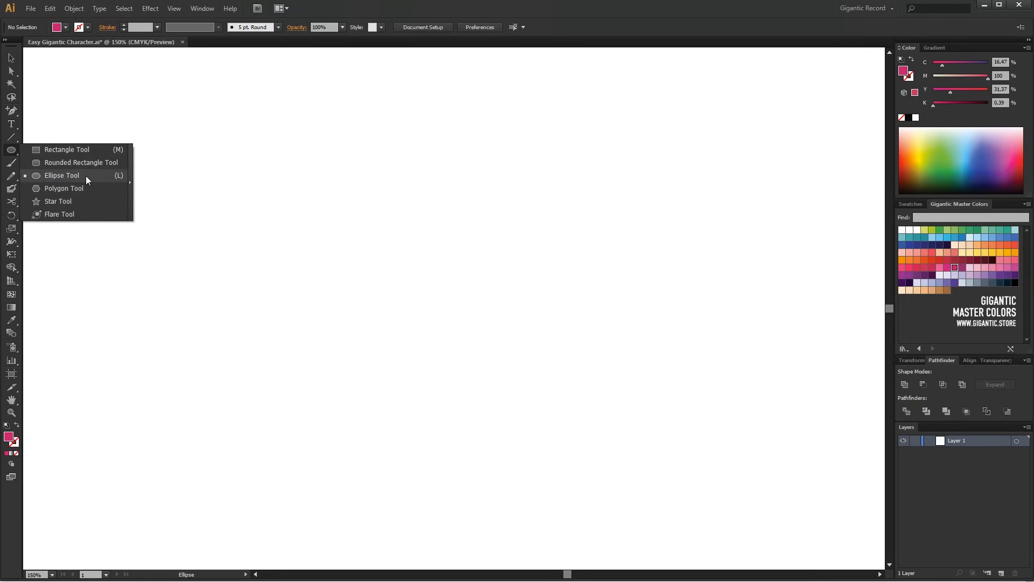
{"action": "mouse_move", "coordinate": [81, 162]}
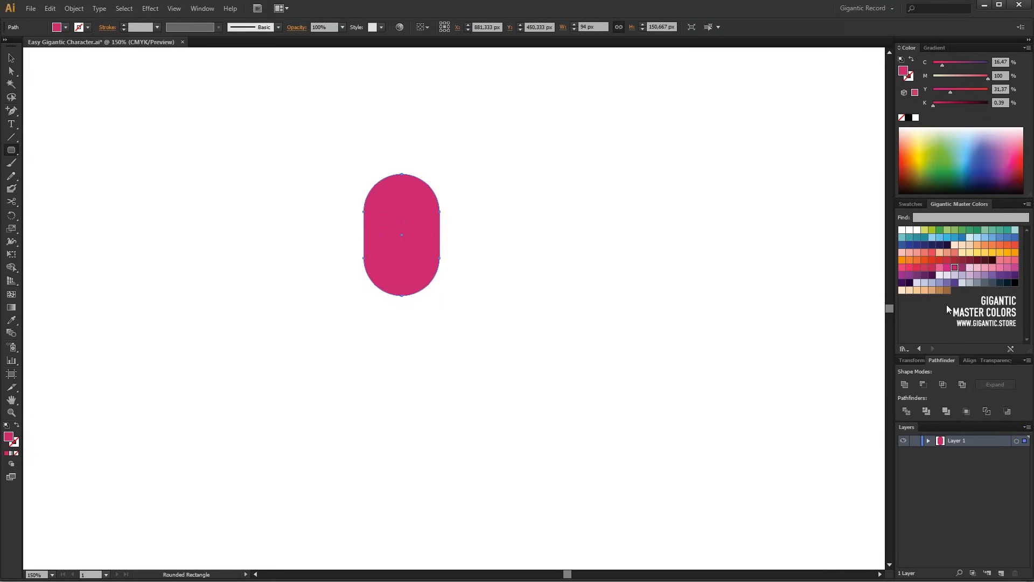
{"action": "mouse_move", "coordinate": [943, 255]}
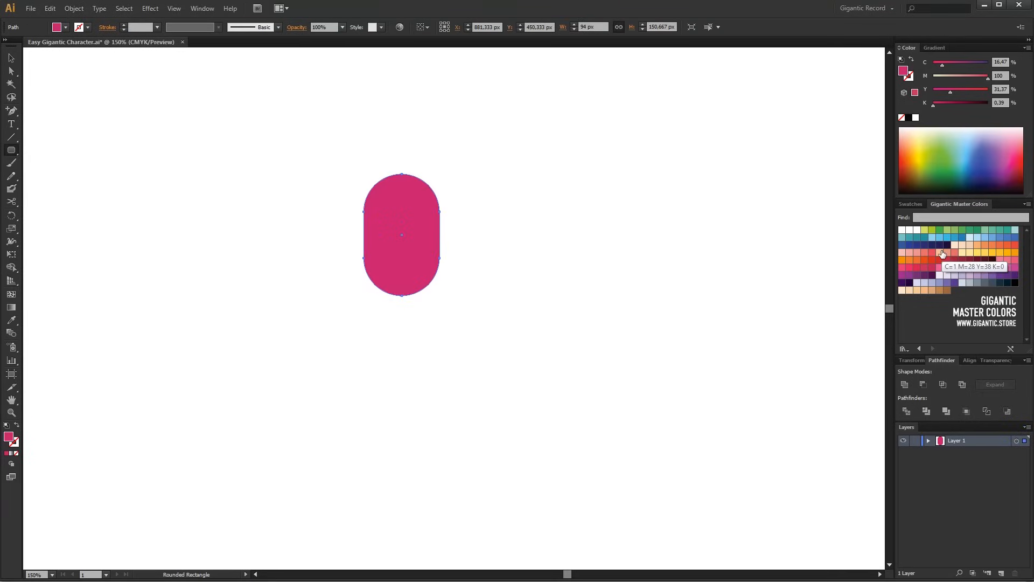
{"action": "left_click", "coordinate": [939, 253]}
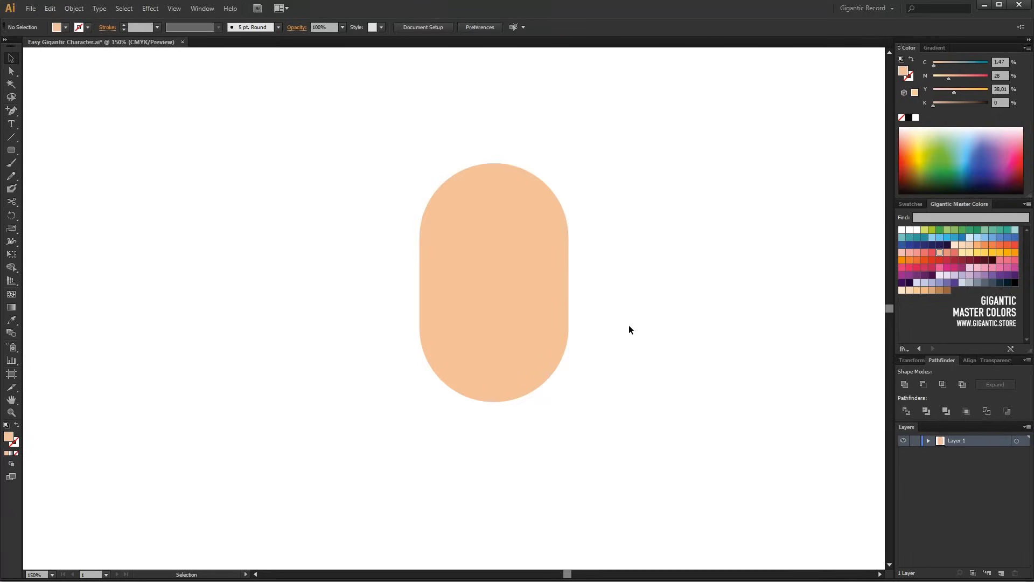
Draw a white eye circle and shrink a front copy into a dark navy pupil
{"action": "left_click", "coordinate": [10, 149]}
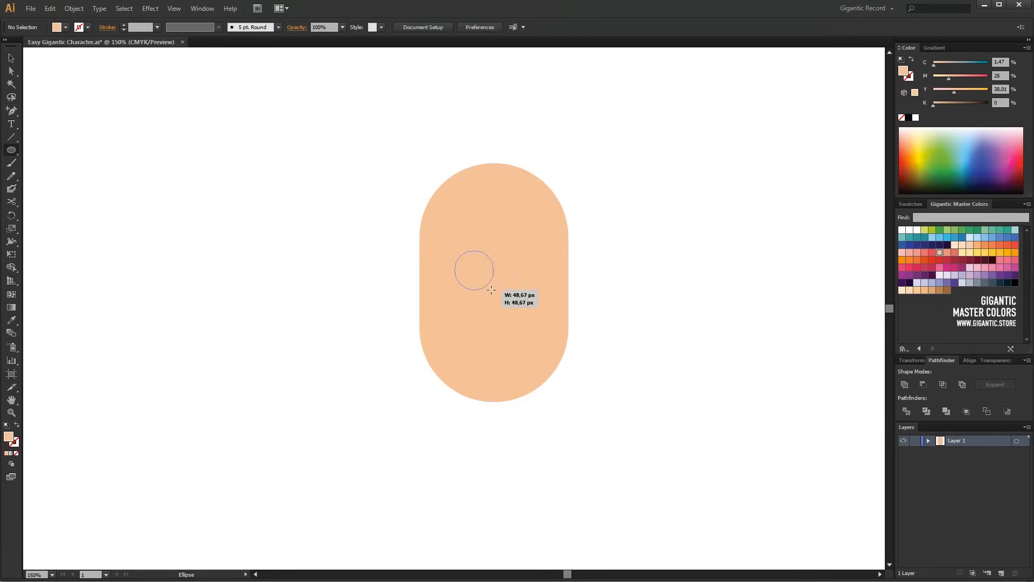
{"action": "left_click", "coordinate": [473, 269]}
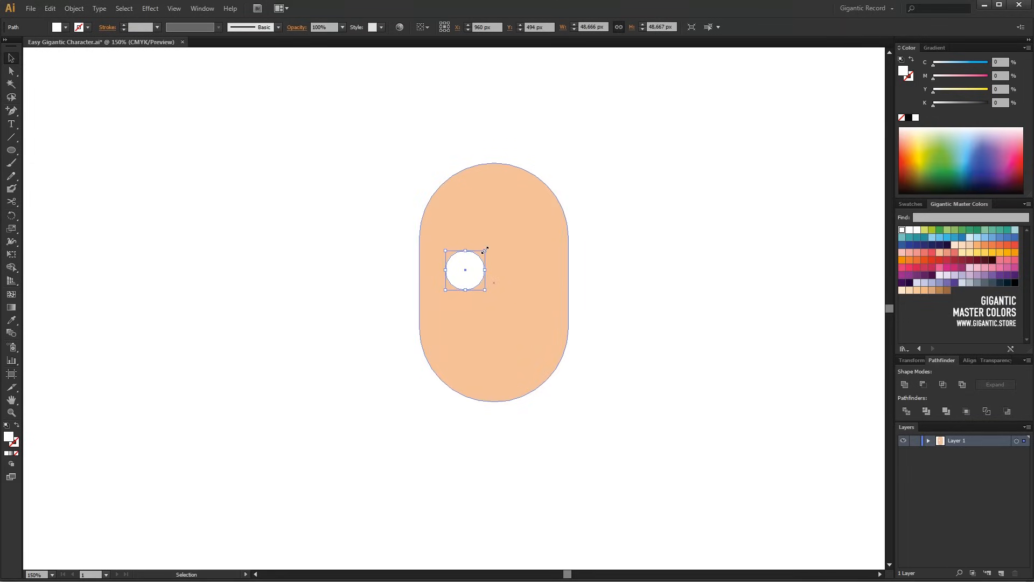
{"action": "left_click_drag", "start_coordinate": [484, 250], "coordinate": [463, 269]}
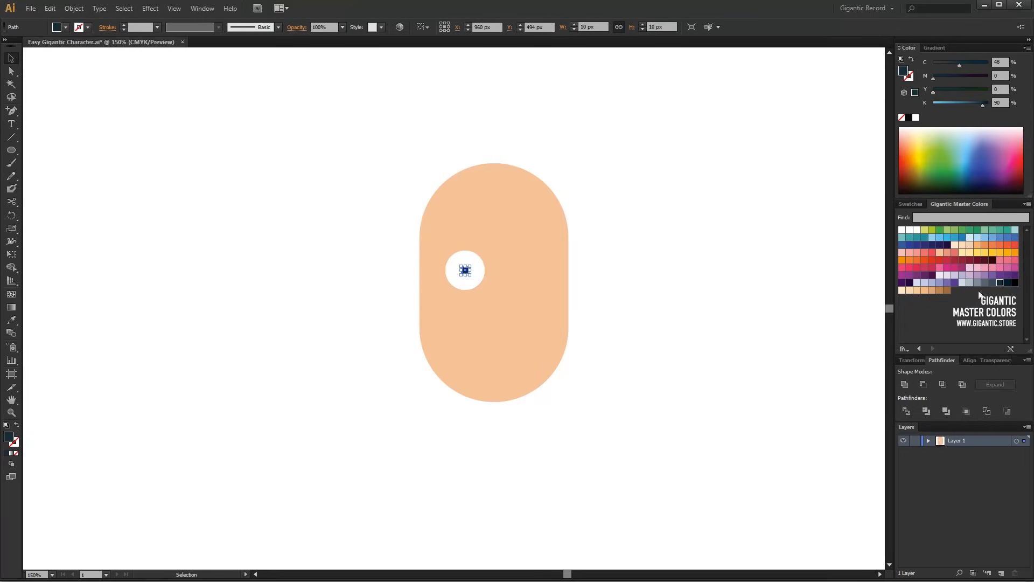
Draw a dark eyebrow bar above the eye, centre it horizontally with the eye, and group them
{"action": "left_click", "coordinate": [266, 221]}
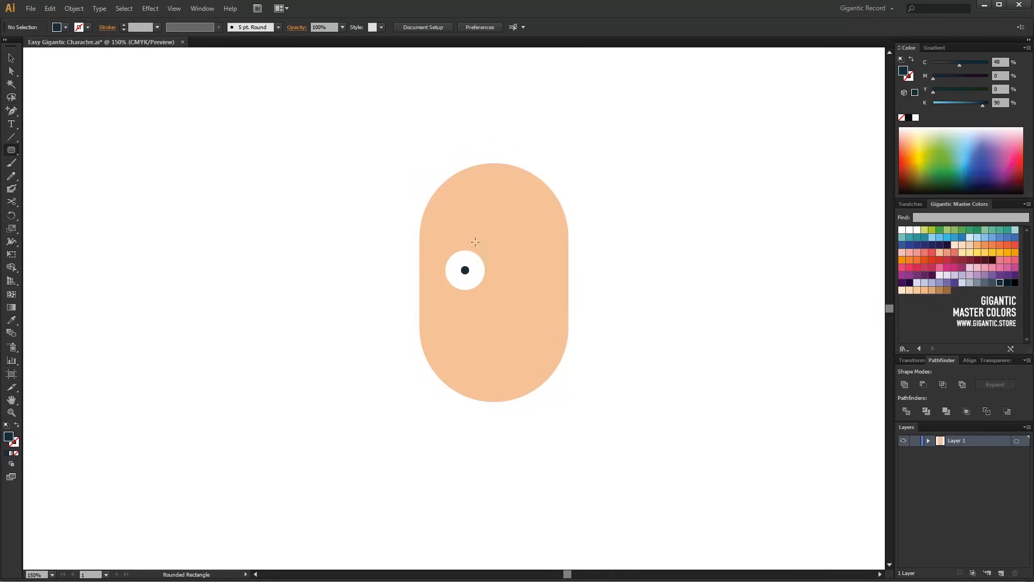
{"action": "left_click_drag", "start_coordinate": [443, 231], "coordinate": [485, 249]}
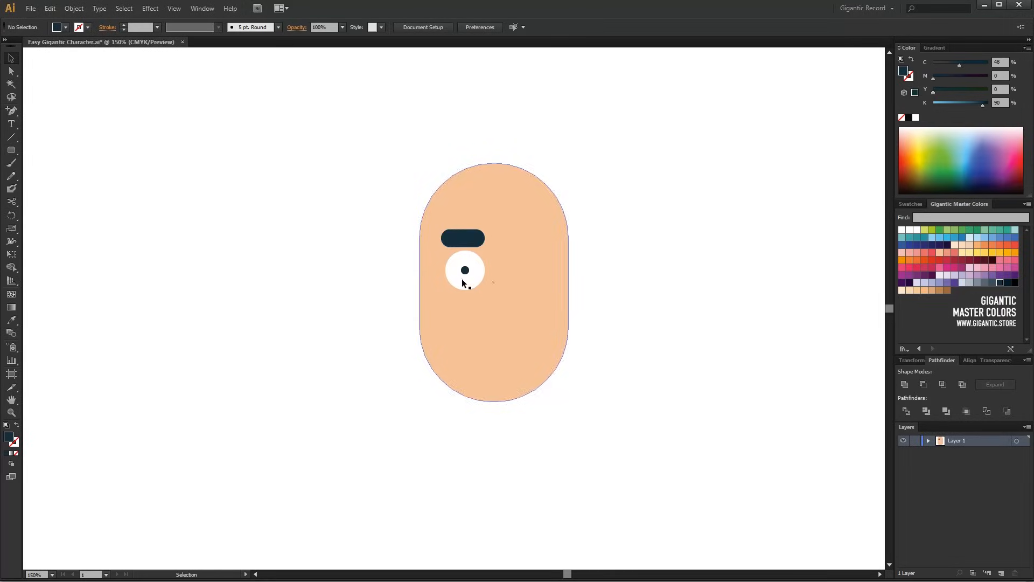
{"action": "left_click", "coordinate": [464, 270]}
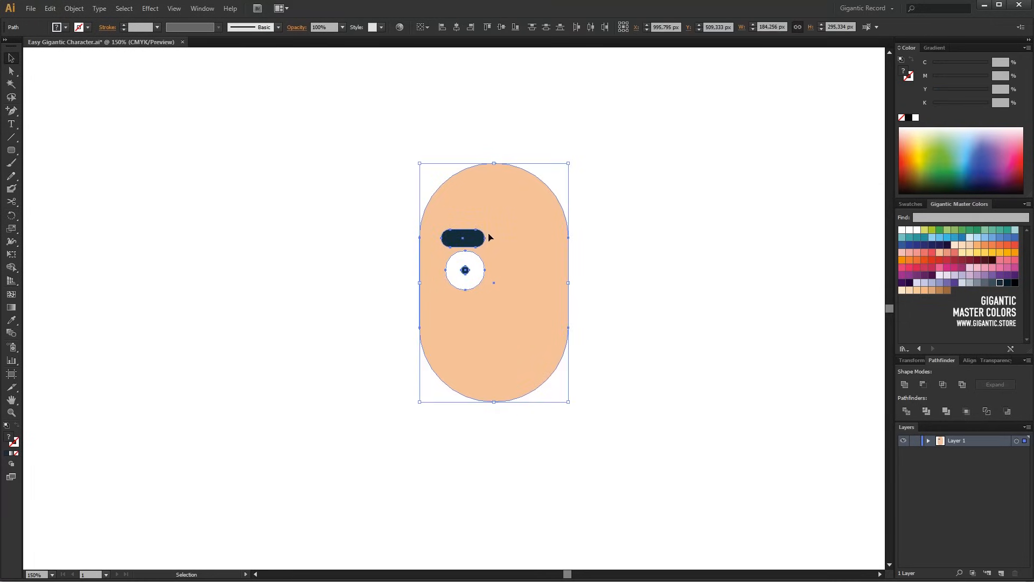
{"action": "mouse_move", "coordinate": [531, 247]}
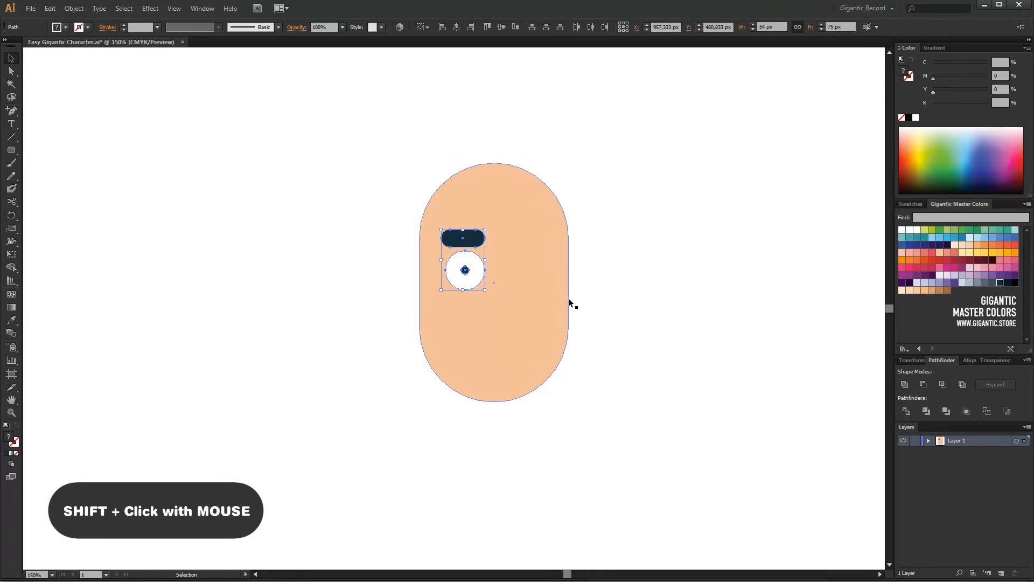
{"action": "left_click", "coordinate": [570, 303]}
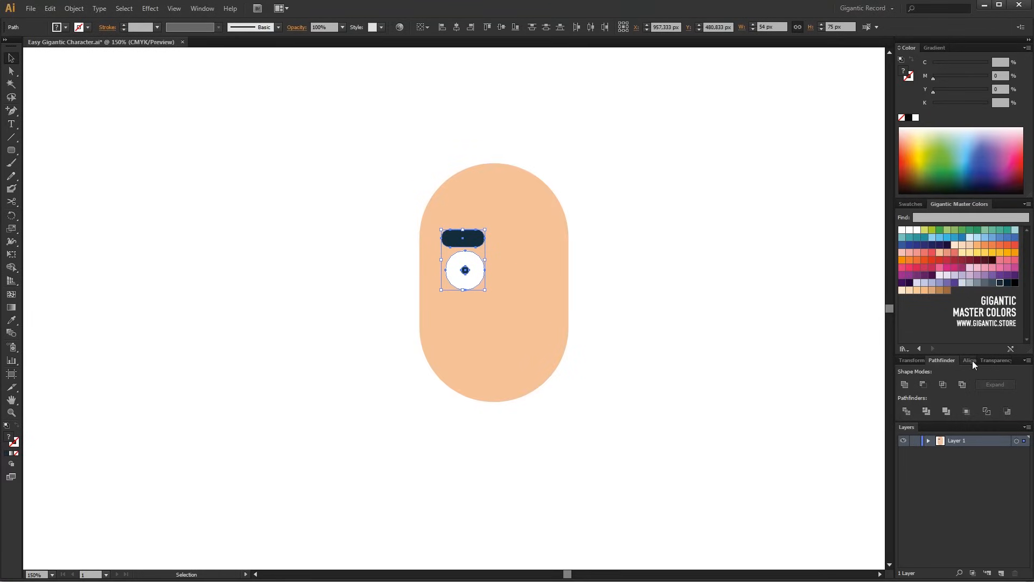
{"action": "left_click", "coordinate": [969, 360]}
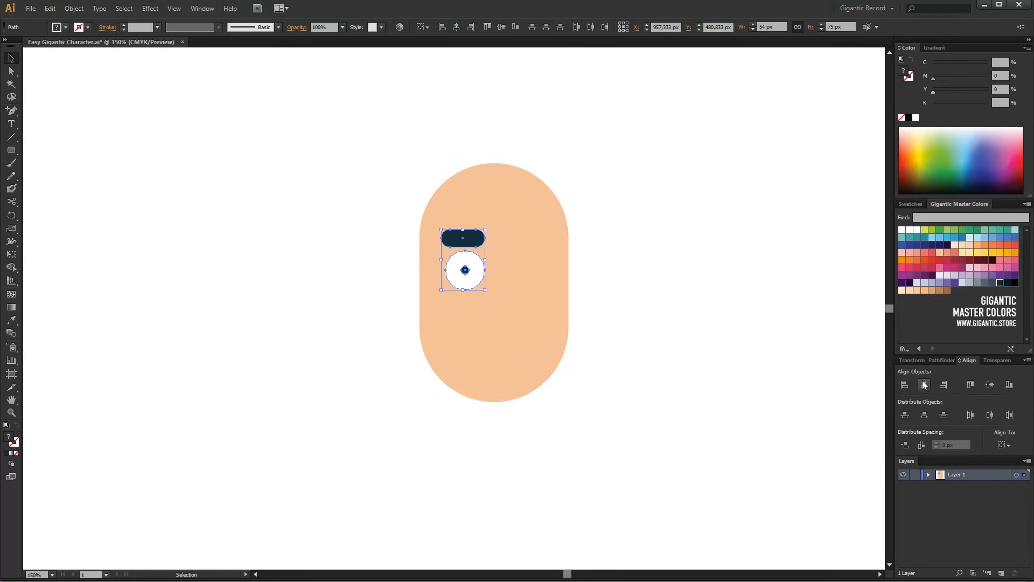
{"action": "left_click", "coordinate": [923, 385]}
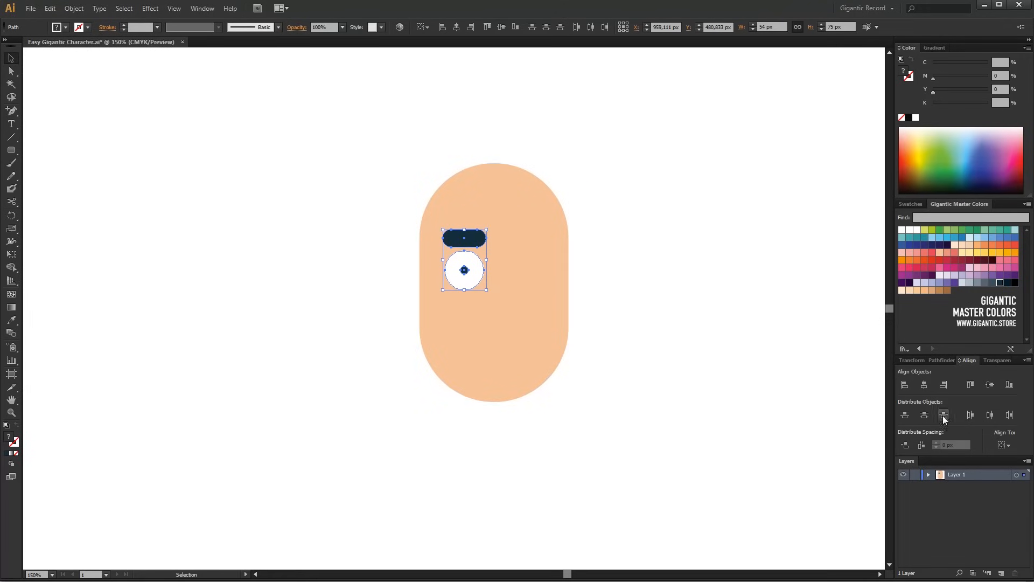
{"action": "left_click", "coordinate": [202, 8]}
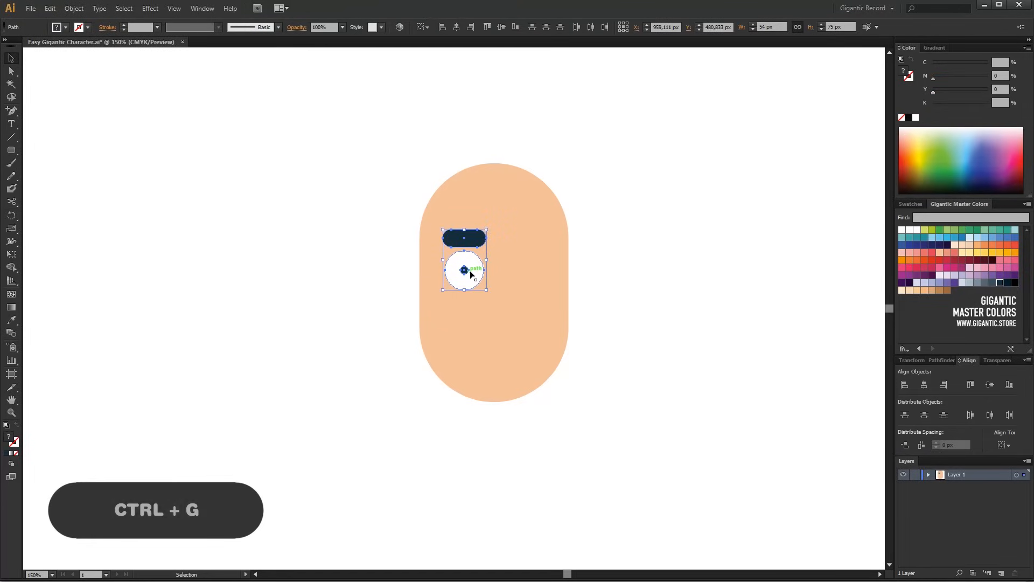
{"action": "key", "text": "ctrl+g"}
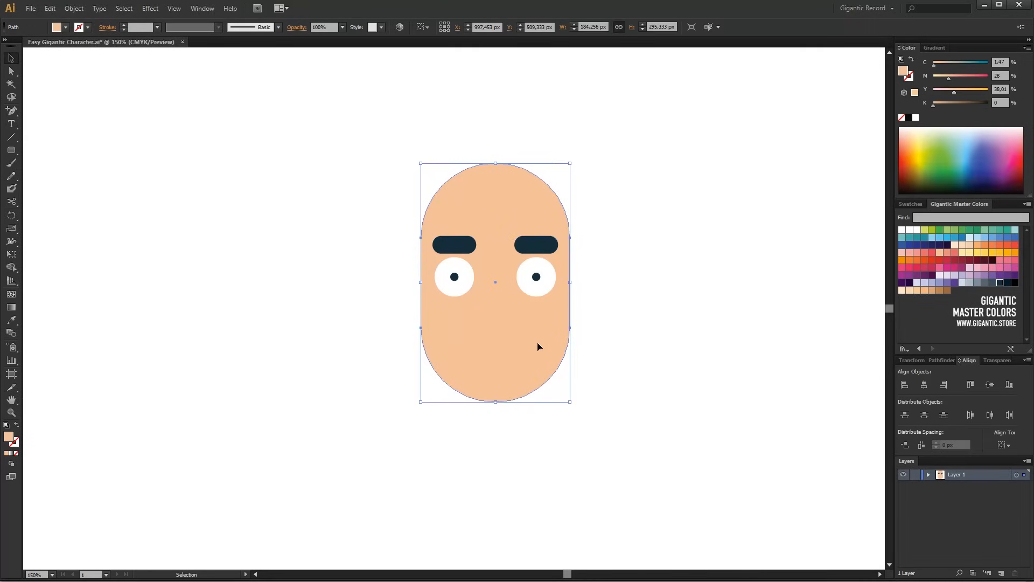
{"action": "mouse_move", "coordinate": [498, 222]}
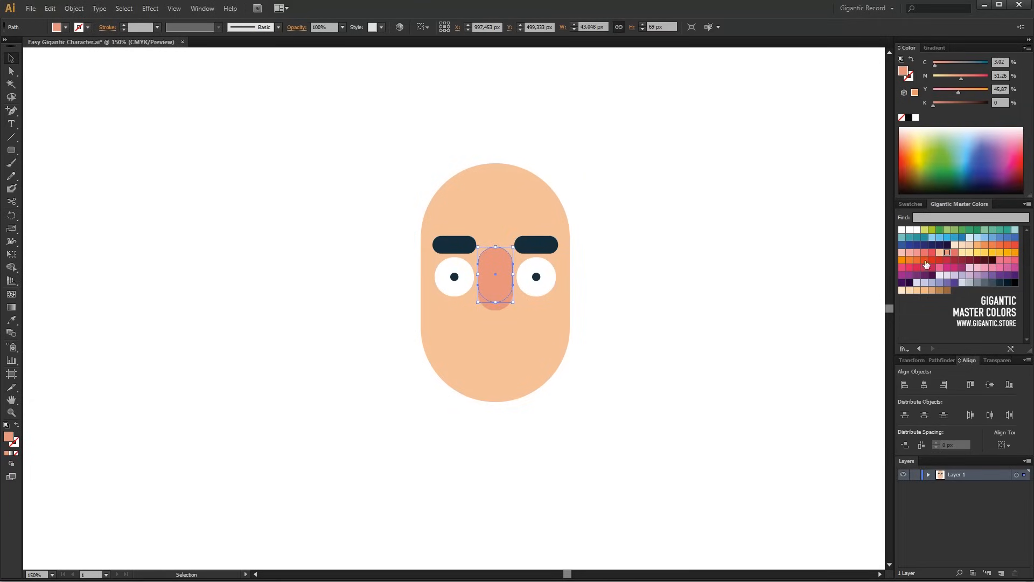
Colour the front nose copy skin tone, leaving a curved salmon nose visible
{"action": "left_click", "coordinate": [656, 297]}
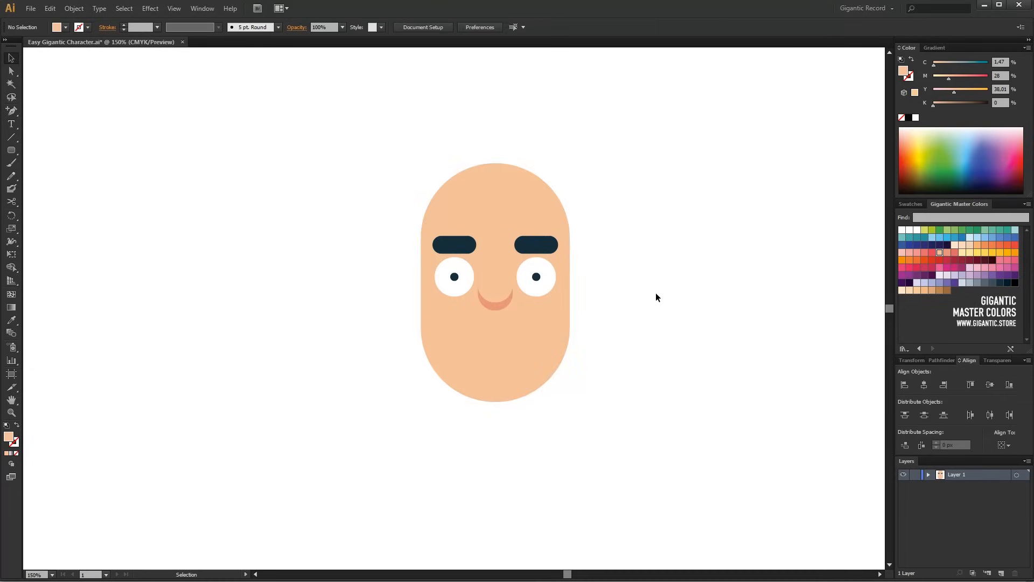
{"action": "left_click", "coordinate": [496, 290]}
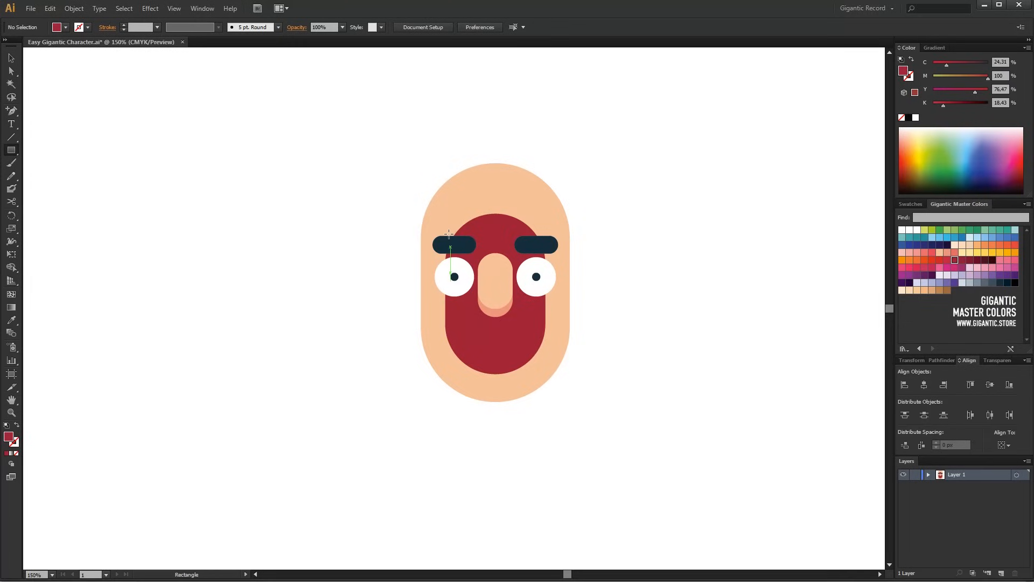
Cover the mouth's upper half with a rectangle and cut it away with Minus Front
{"action": "left_click_drag", "start_coordinate": [450, 233], "coordinate": [589, 318]}
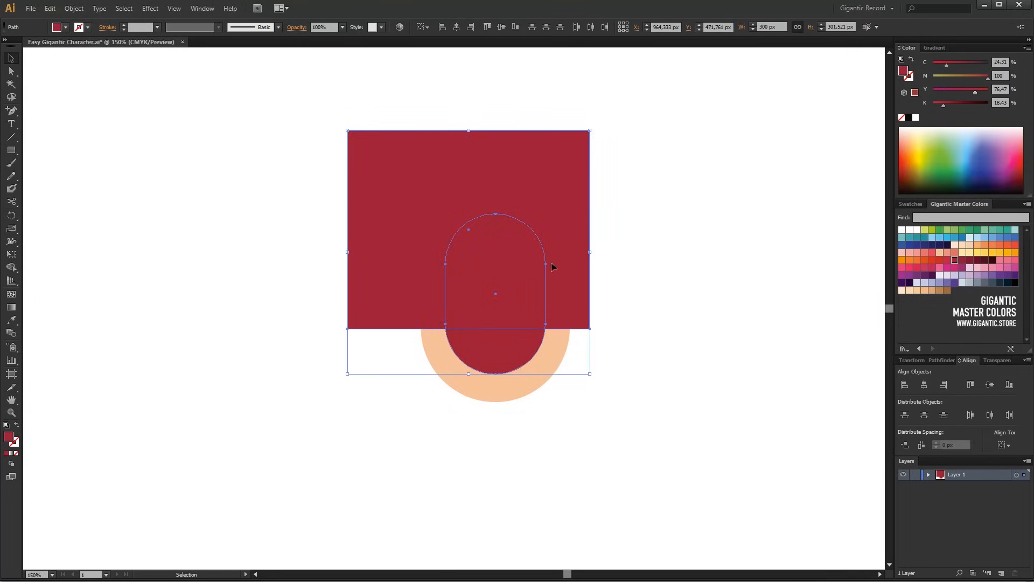
{"action": "left_click", "coordinate": [941, 360]}
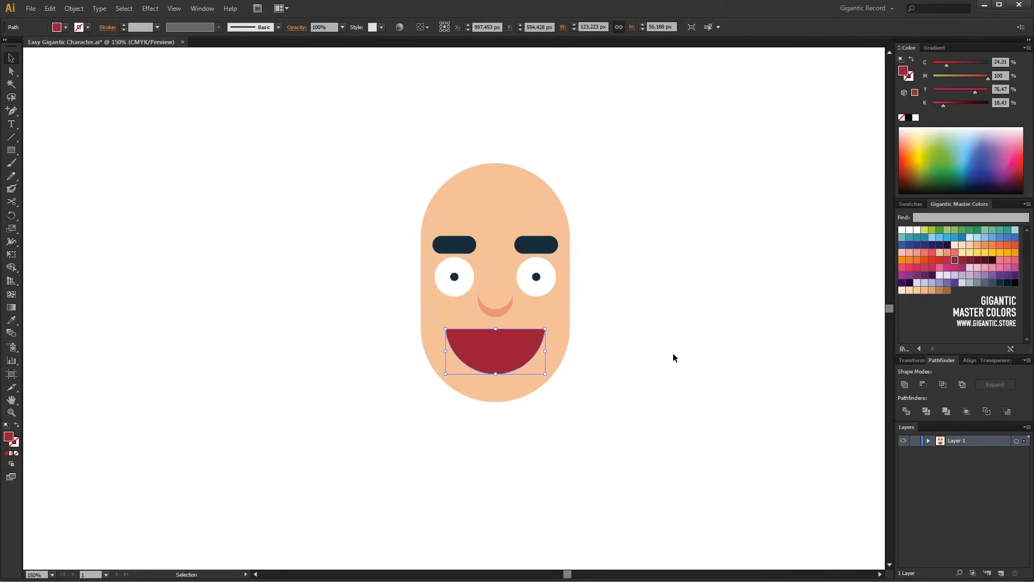
{"action": "left_click", "coordinate": [673, 356]}
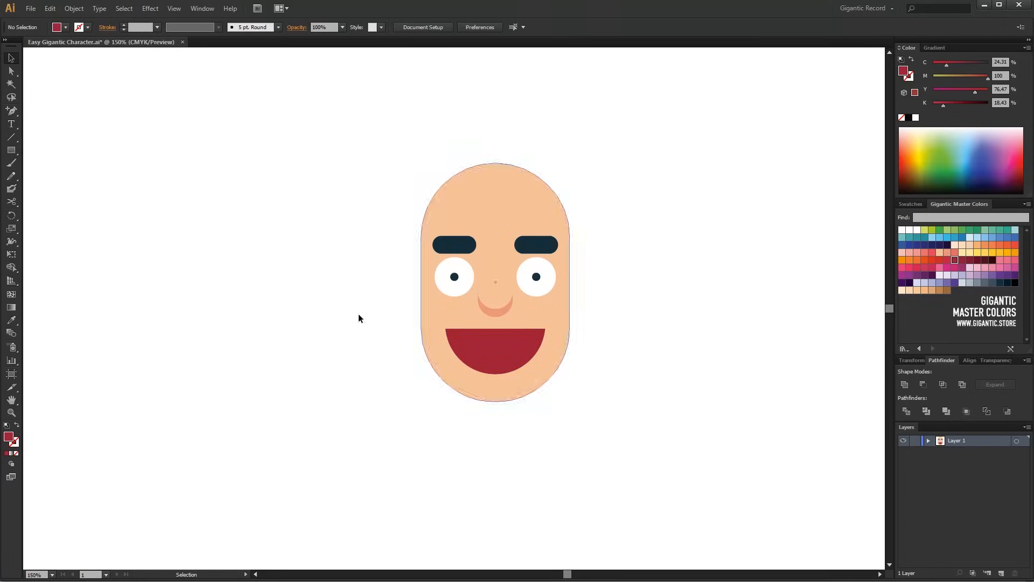
Draw a white teeth strip across the mouth top and clip it inside the mouth
{"action": "left_click_drag", "start_coordinate": [435, 321], "coordinate": [553, 340]}
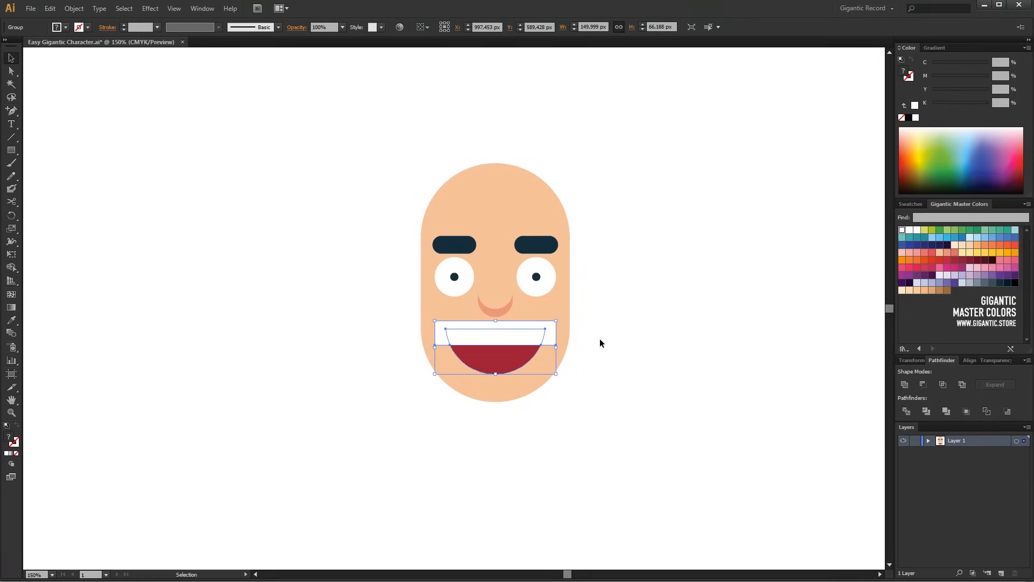
{"action": "mouse_move", "coordinate": [448, 349]}
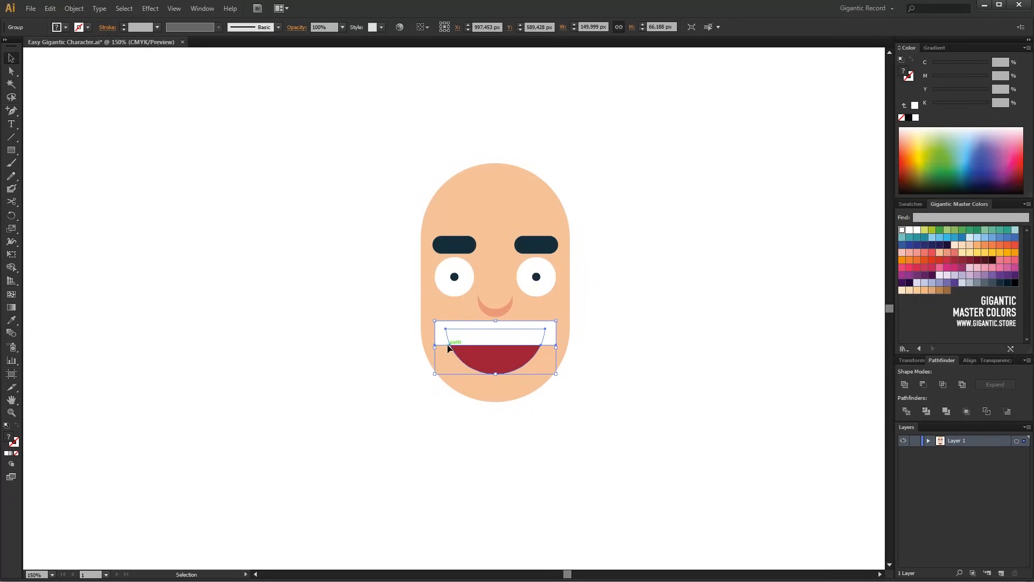
{"action": "right_click", "coordinate": [495, 356]}
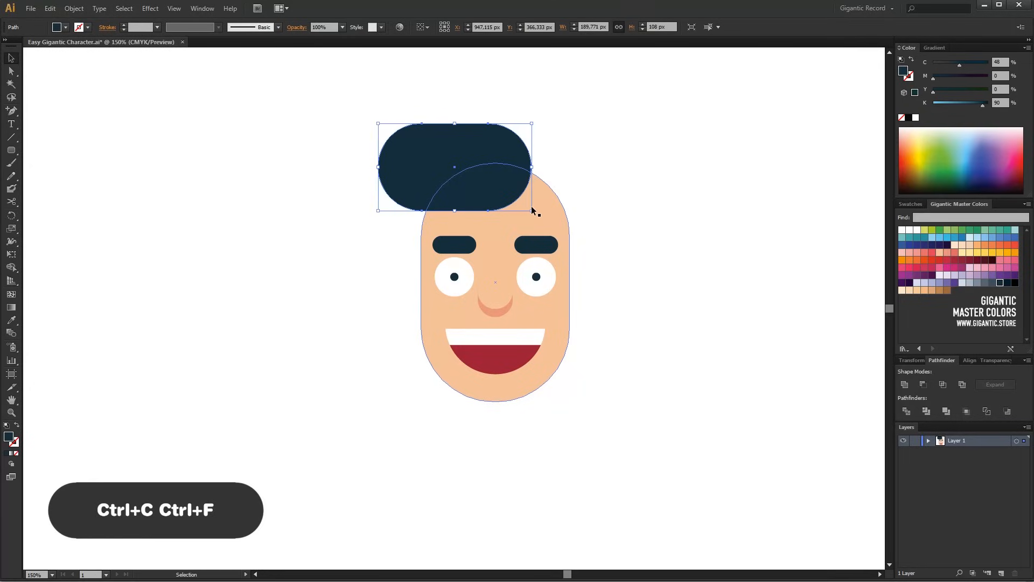
Enlarge the copied navy hair shape, move it over the forehead, and send it to back
{"action": "left_click_drag", "start_coordinate": [532, 208], "coordinate": [582, 239]}
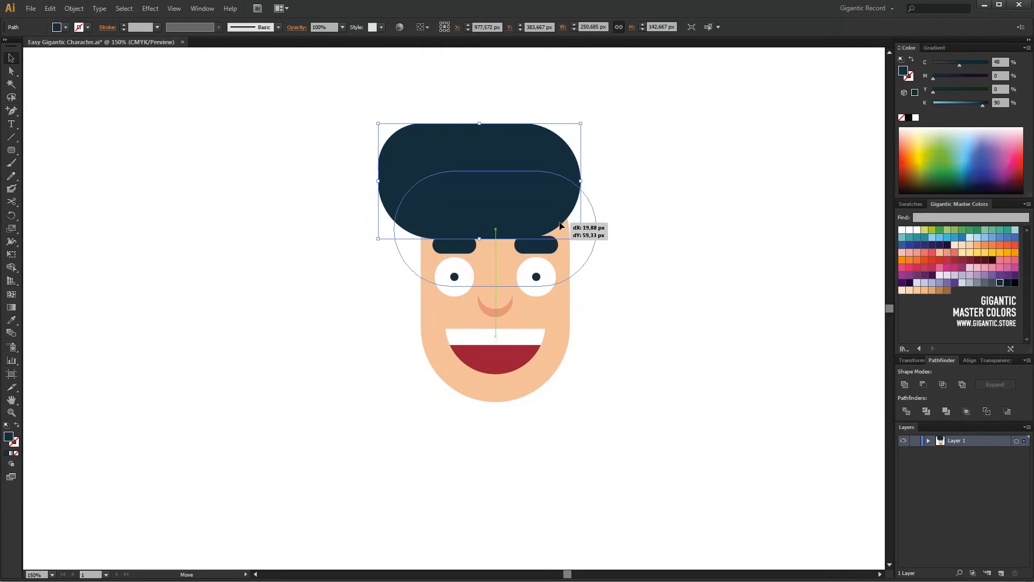
{"action": "left_click_drag", "start_coordinate": [478, 182], "coordinate": [496, 229]}
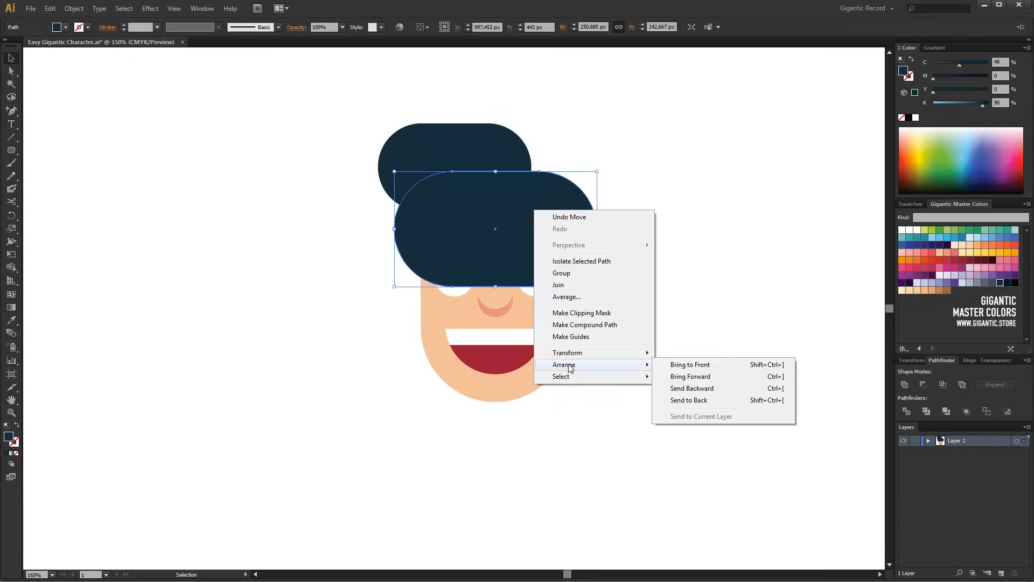
{"action": "left_click", "coordinate": [688, 399]}
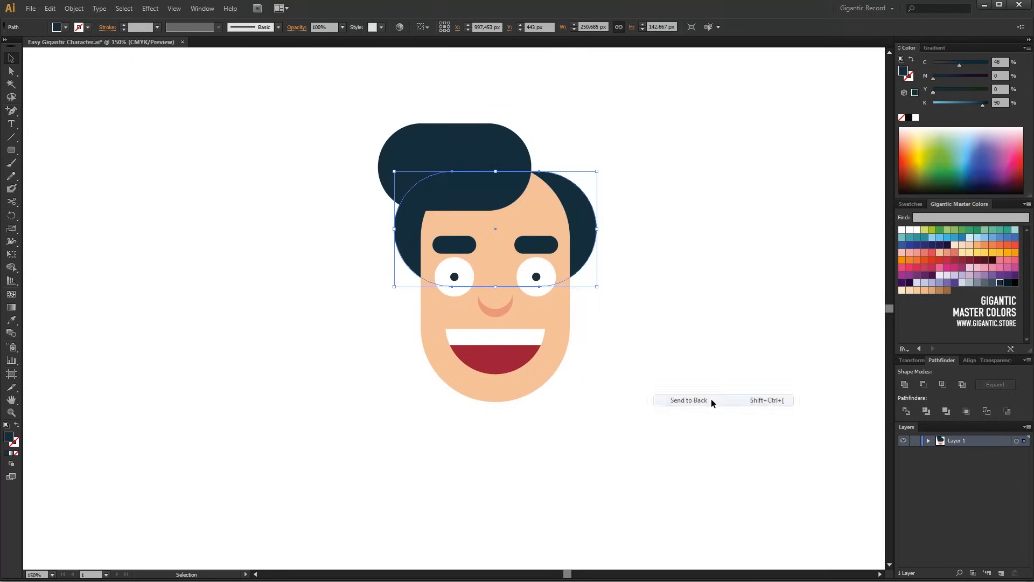
{"action": "left_click", "coordinate": [689, 399]}
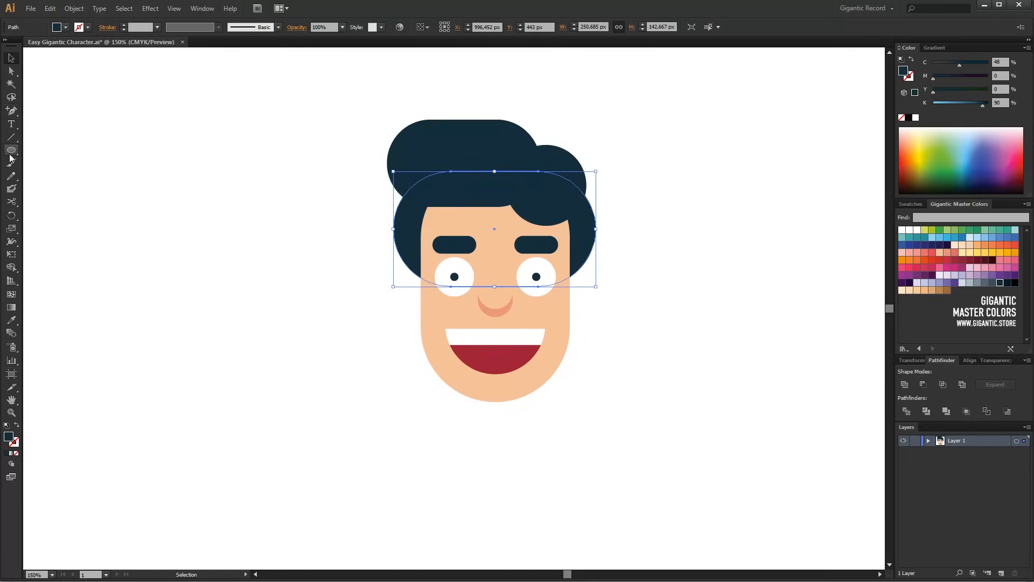
Draw a small salmon ear circle and move it to the side of the head
{"action": "left_click_drag", "start_coordinate": [303, 287], "coordinate": [346, 330]}
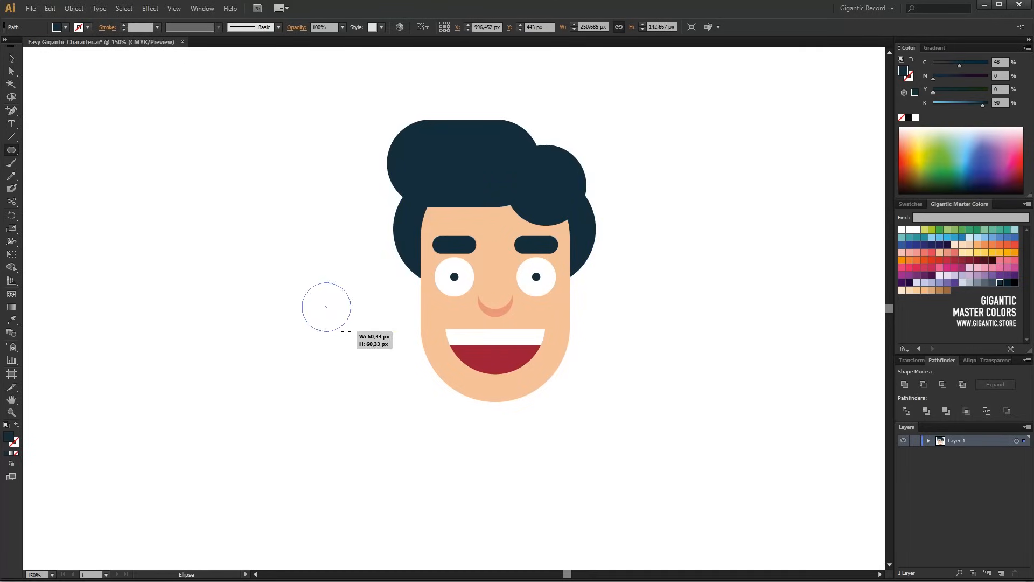
{"action": "left_click", "coordinate": [948, 254]}
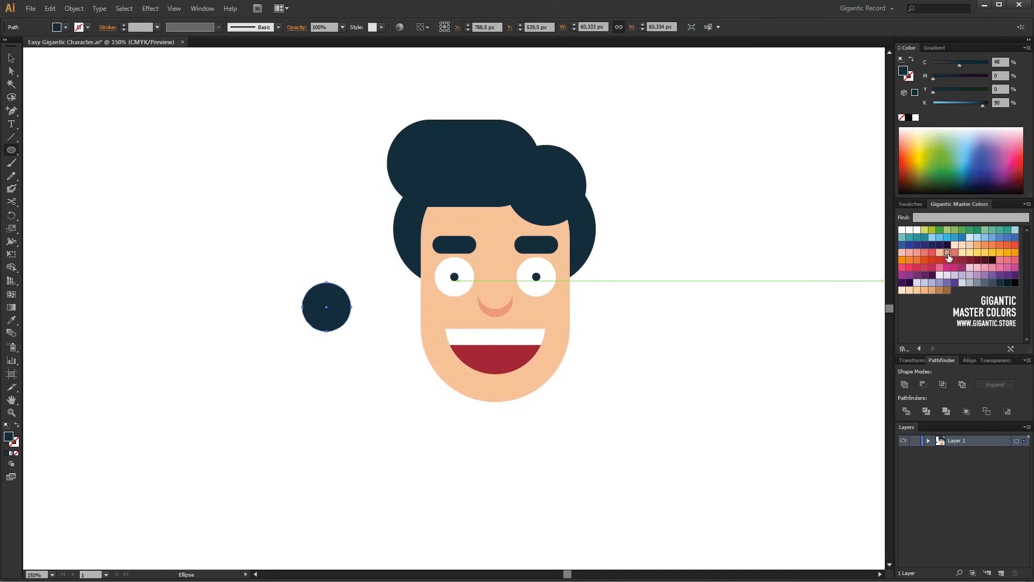
{"action": "left_click", "coordinate": [946, 252]}
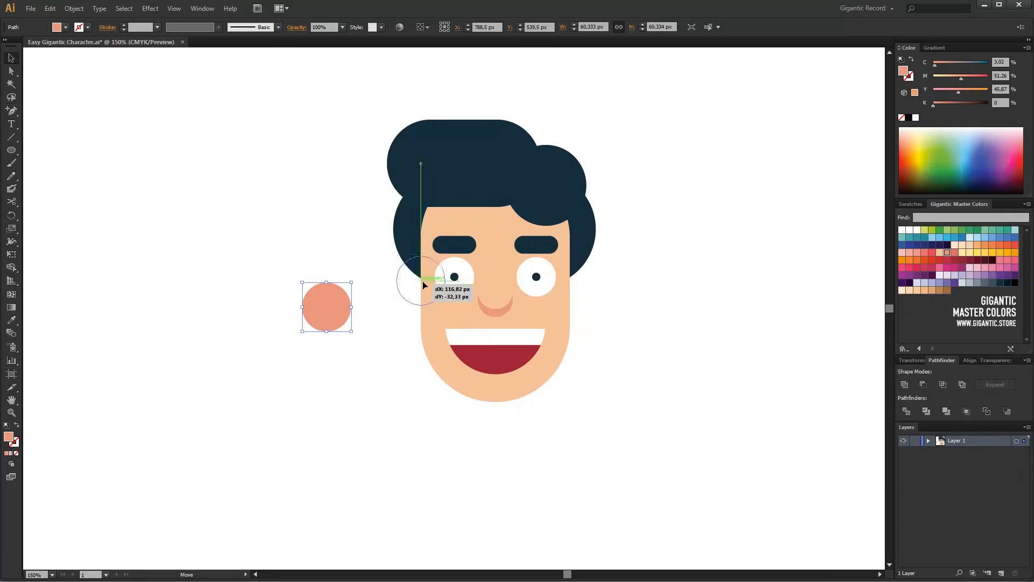
{"action": "left_click_drag", "start_coordinate": [326, 308], "coordinate": [425, 273]}
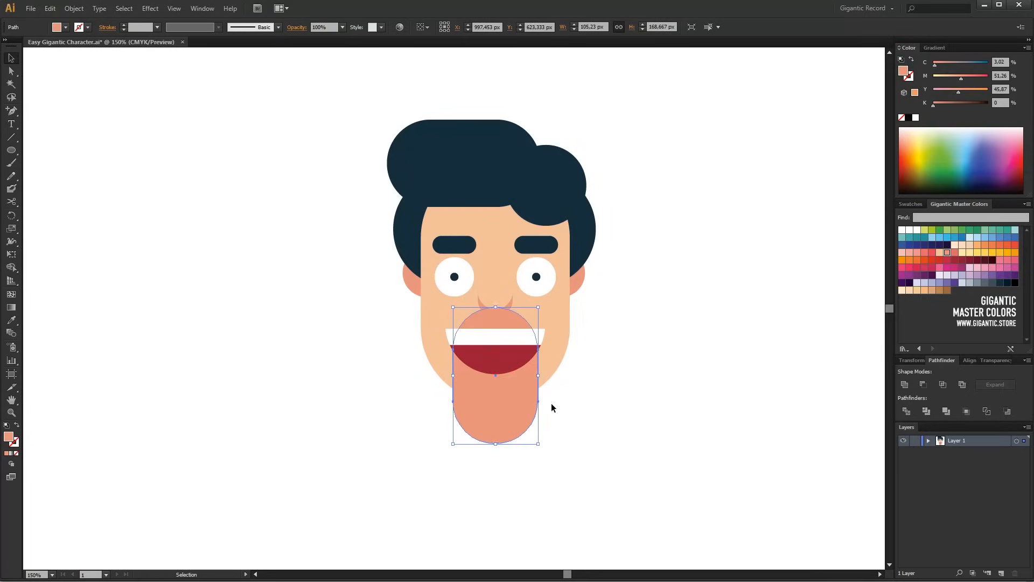
{"action": "left_click", "coordinate": [646, 120]}
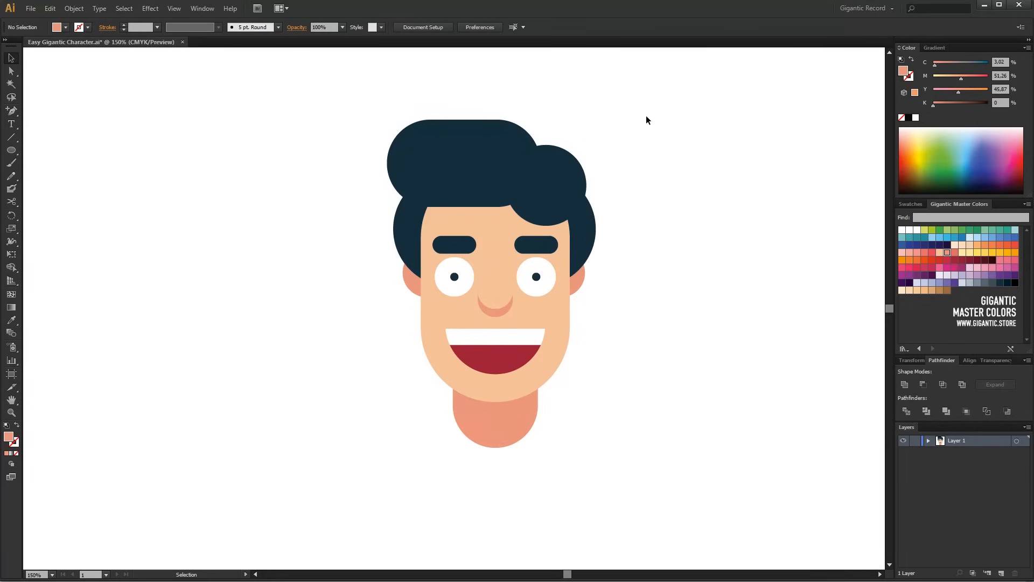
Group all face parts, then shrink a rounded rectangle below the neck and fill it red
{"action": "key", "text": "ctrl+g"}
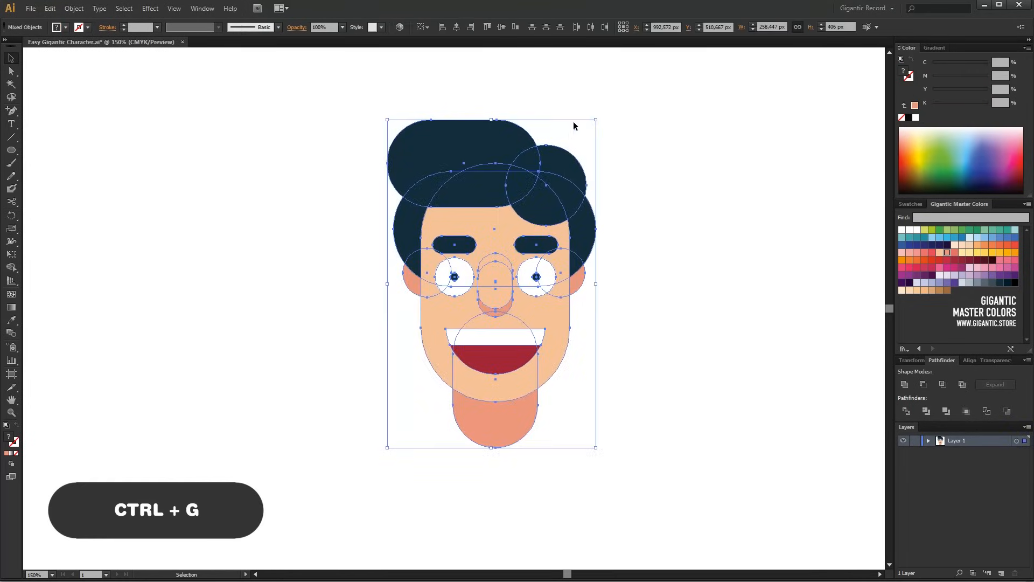
{"action": "key", "text": "ctrl+g"}
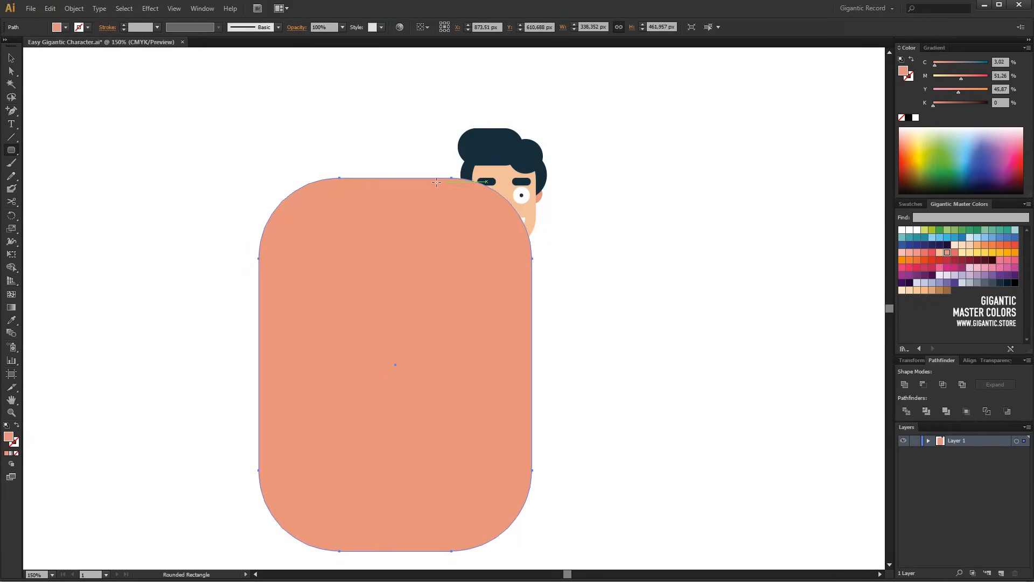
{"action": "left_click_drag", "start_coordinate": [352, 431], "coordinate": [258, 544]}
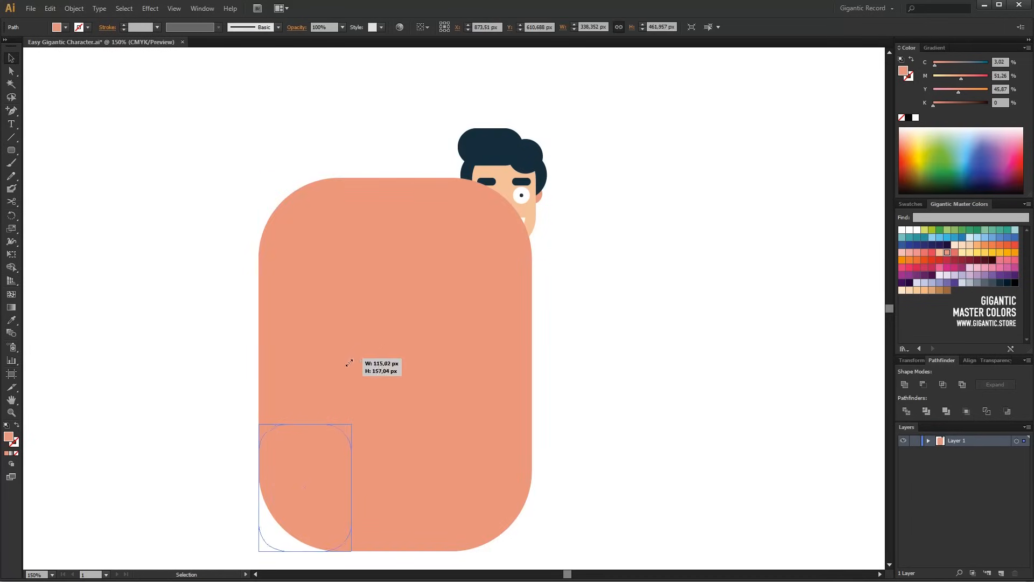
{"action": "right_click", "coordinate": [503, 307]}
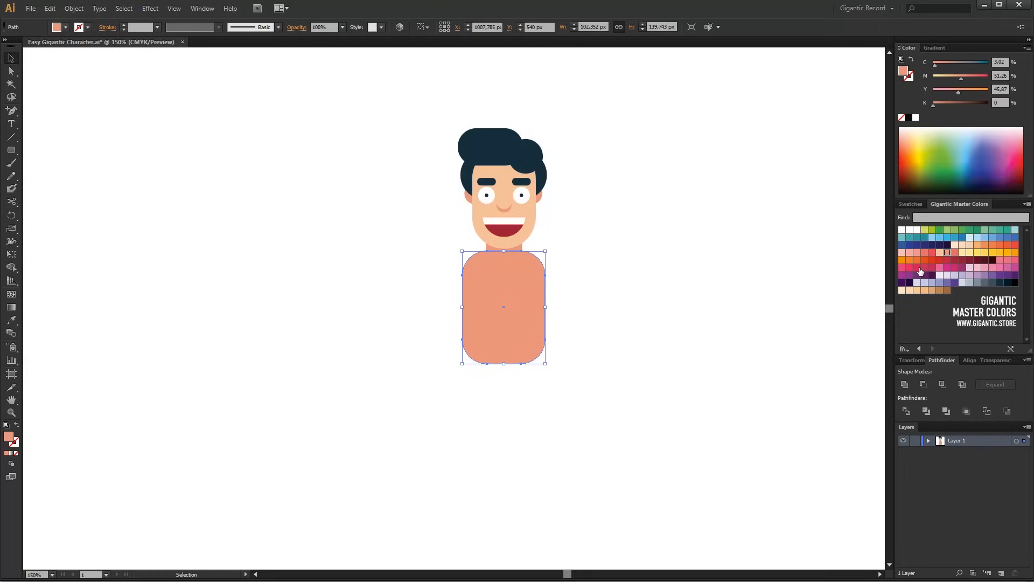
{"action": "left_click", "coordinate": [916, 267]}
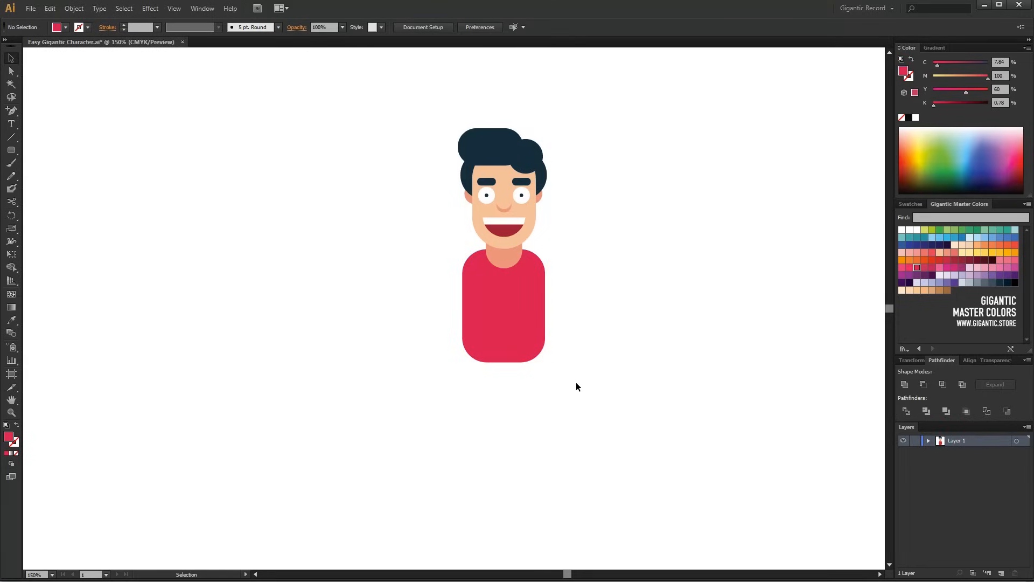
{"action": "left_click", "coordinate": [11, 150]}
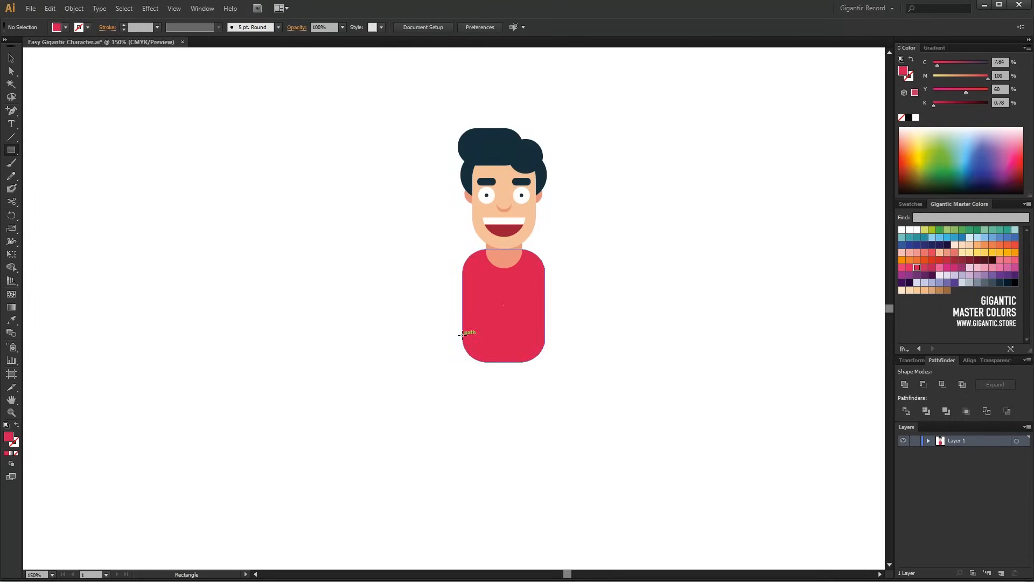
Fill the hip rectangle navy and narrow the tall leg rectangle
{"action": "left_click", "coordinate": [1001, 283]}
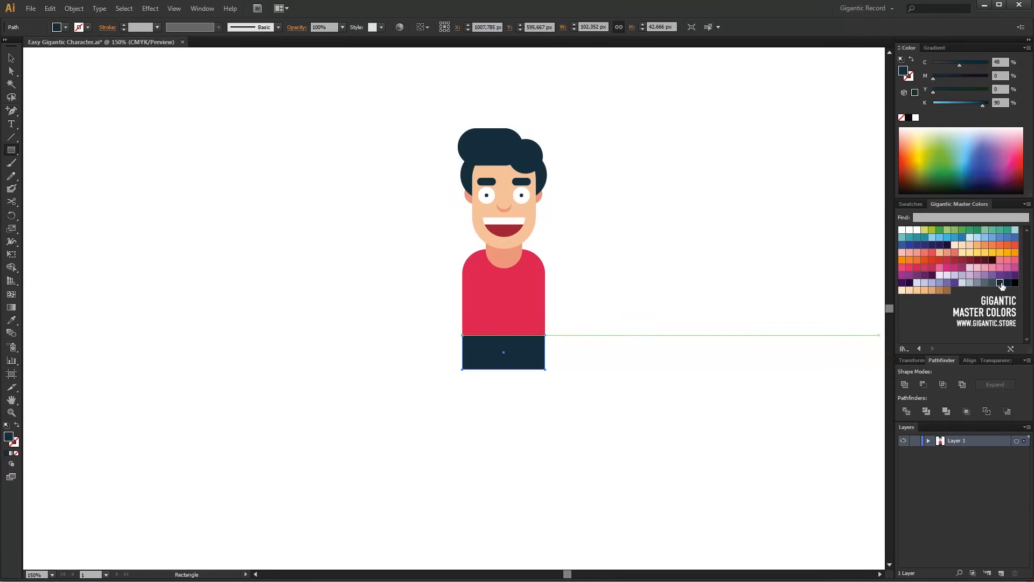
{"action": "mouse_move", "coordinate": [462, 341]}
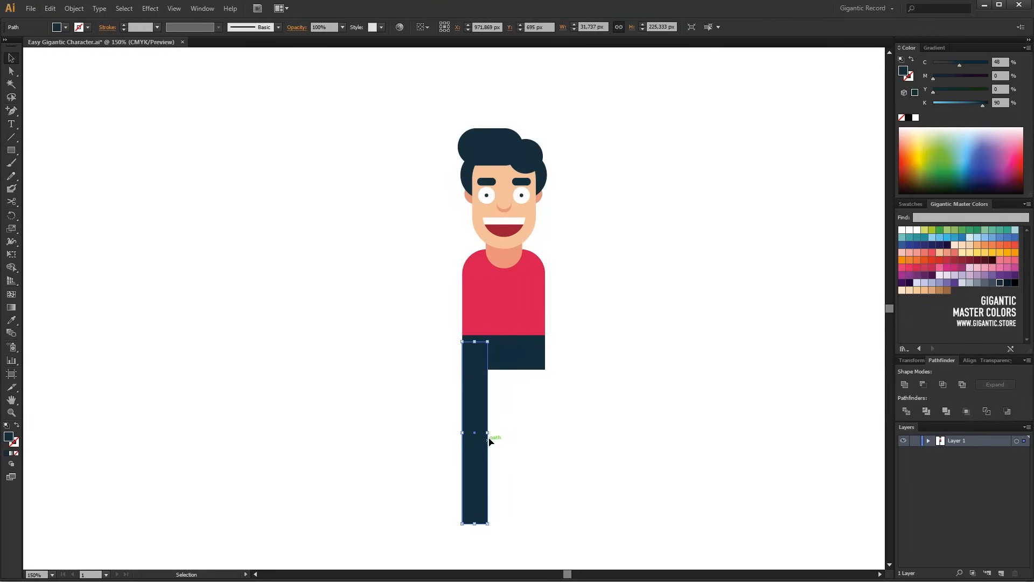
{"action": "left_click_drag", "start_coordinate": [474, 435], "coordinate": [494, 436]}
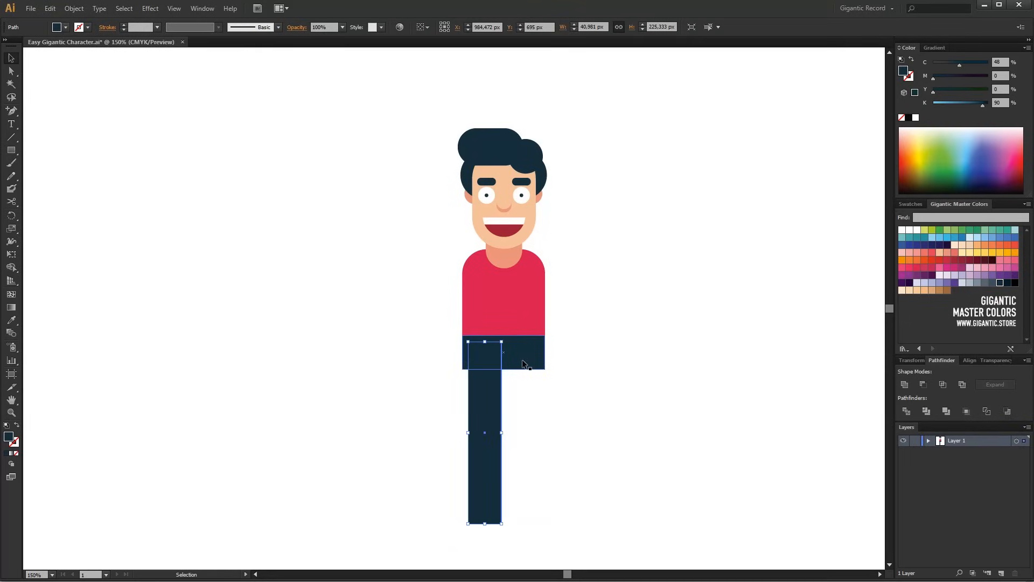
{"action": "left_click", "coordinate": [970, 360]}
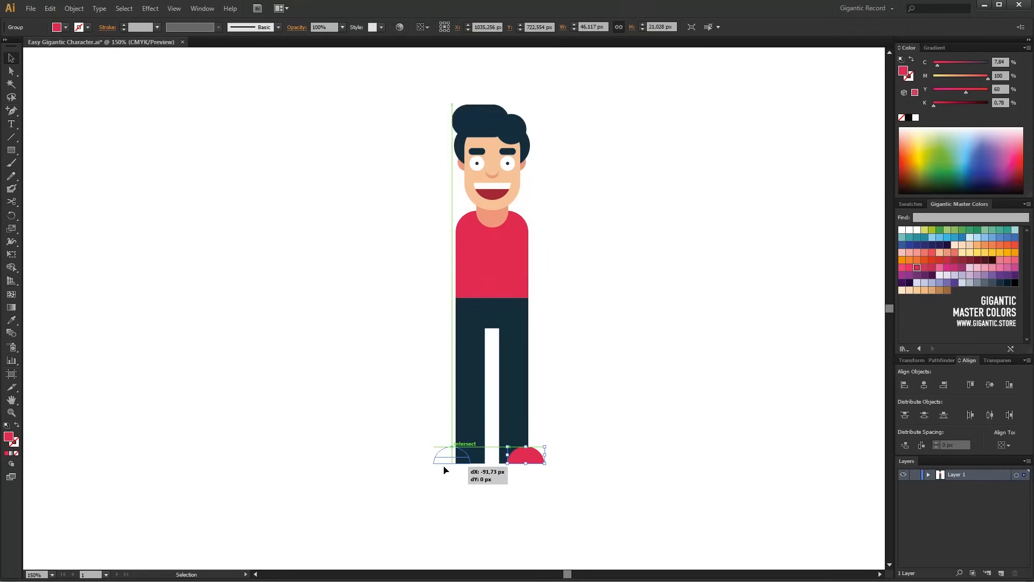
Alt-drag a copy of the red shoe under the left leg, then deselect
{"action": "left_click_drag", "start_coordinate": [523, 453], "coordinate": [457, 454]}
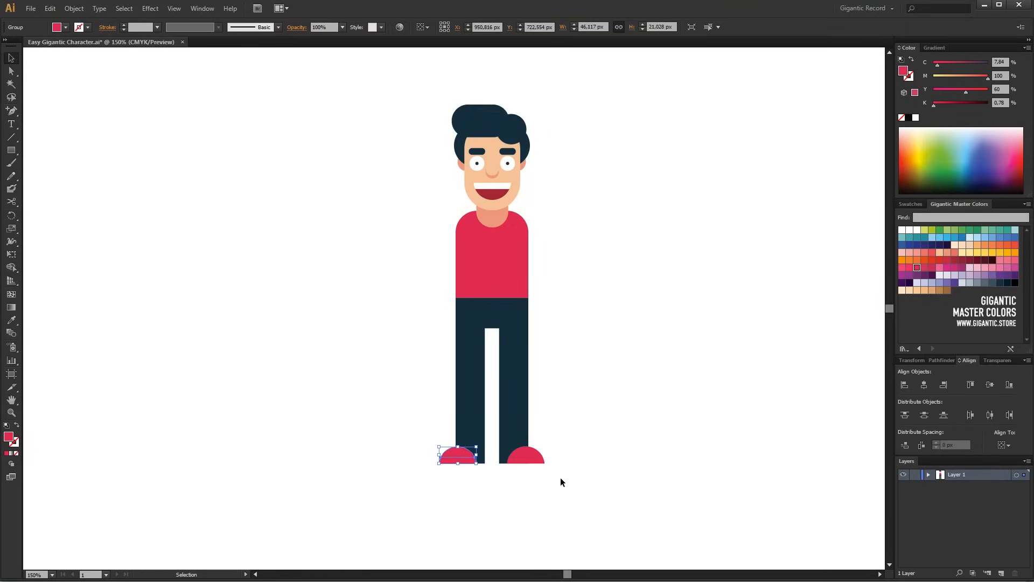
{"action": "left_click", "coordinate": [11, 150]}
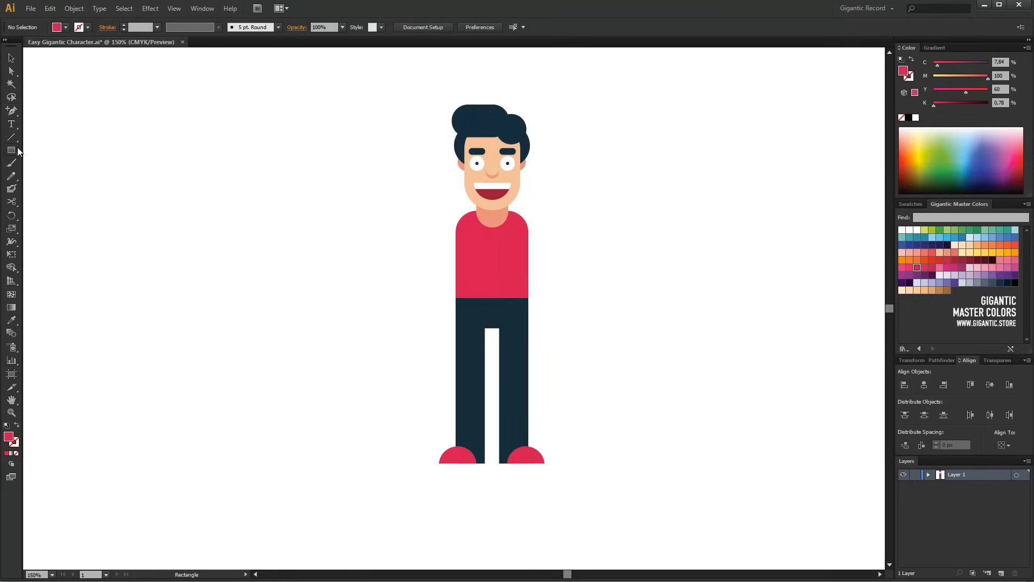
Draw a tall skin-toned rounded rectangle as an arm beside the shirt
{"action": "left_click_drag", "start_coordinate": [591, 218], "coordinate": [607, 426]}
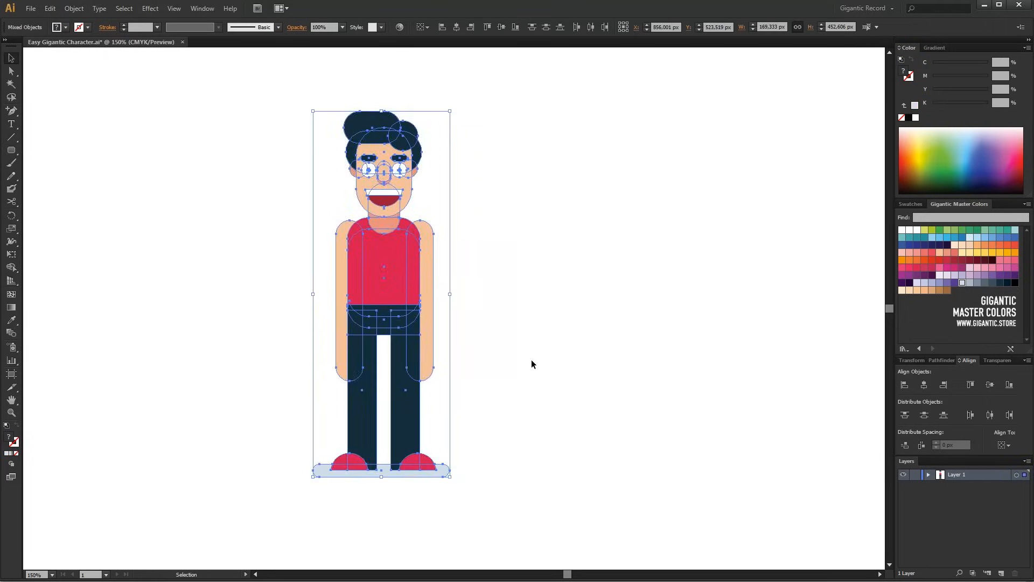
Rotate the right arm outward from the body and give the thumb a lighter skin colour
{"action": "left_click", "coordinate": [434, 382]}
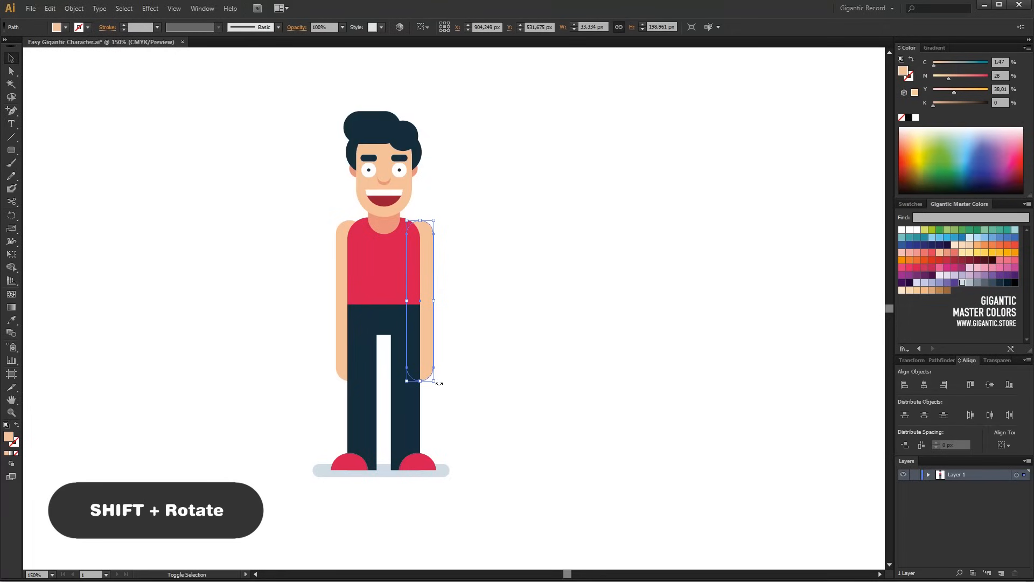
{"action": "left_click_drag", "start_coordinate": [419, 379], "coordinate": [468, 363]}
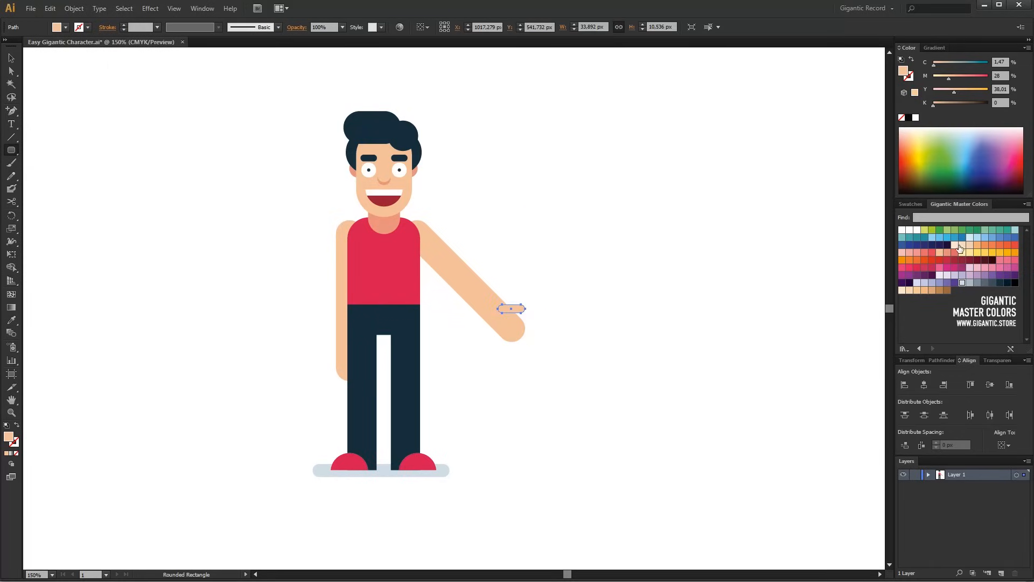
{"action": "left_click", "coordinate": [11, 150]}
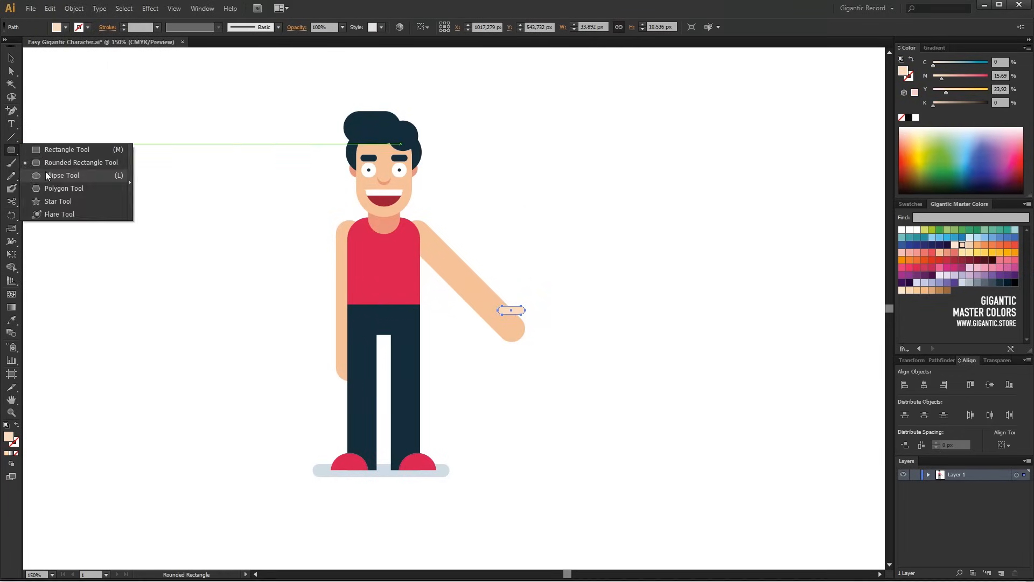
Choose the Rounded Rectangle Tool to draw the teal held object
{"action": "left_click", "coordinate": [63, 176]}
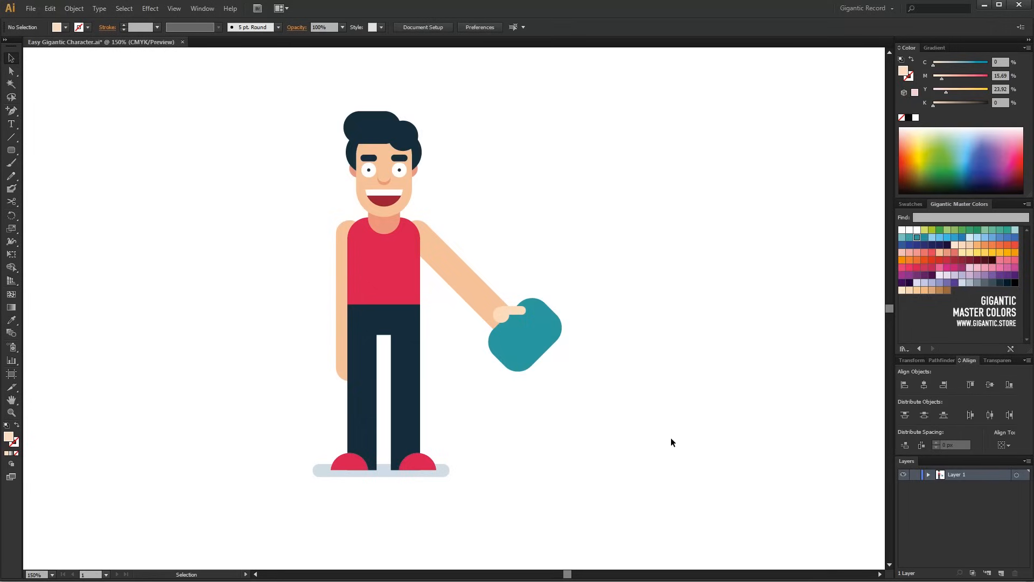
{"action": "mouse_move", "coordinate": [675, 454]}
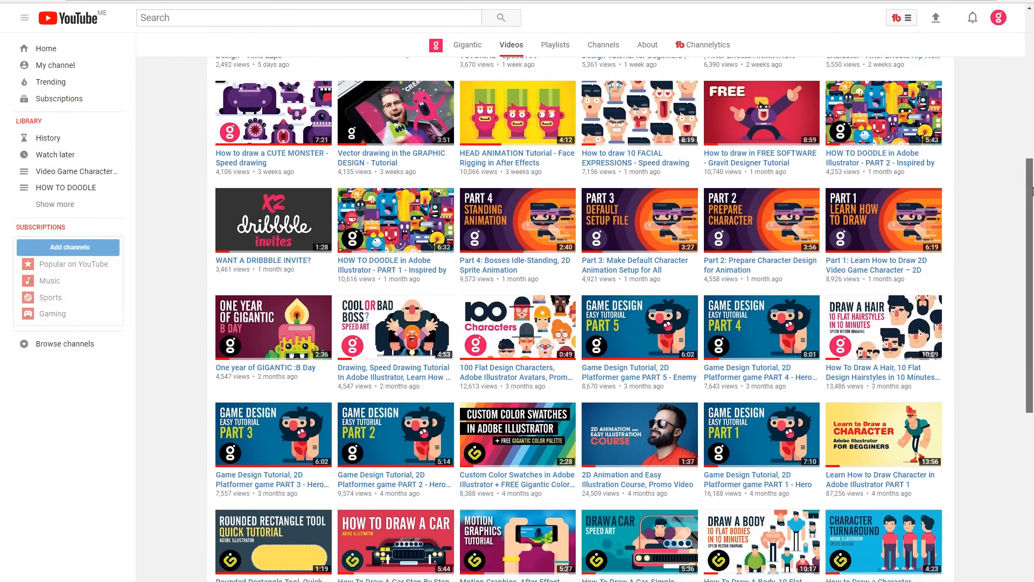
Scroll down through the YouTube channel's grid of uploaded tutorial videos
{"action": "scroll", "scroll_direction": "down", "scroll_amount": 3}
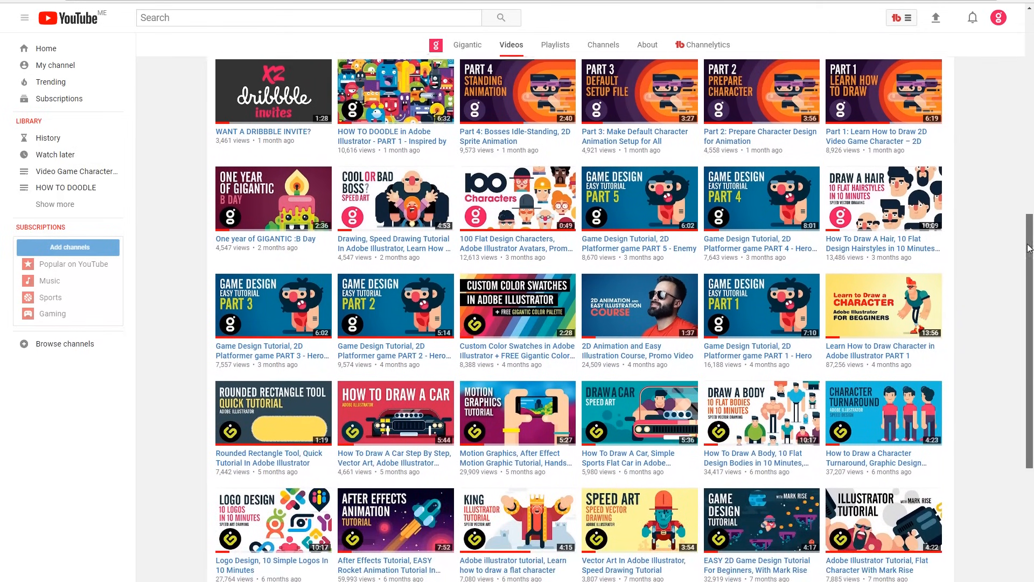
{"action": "scroll", "scroll_direction": "down", "scroll_amount": 3}
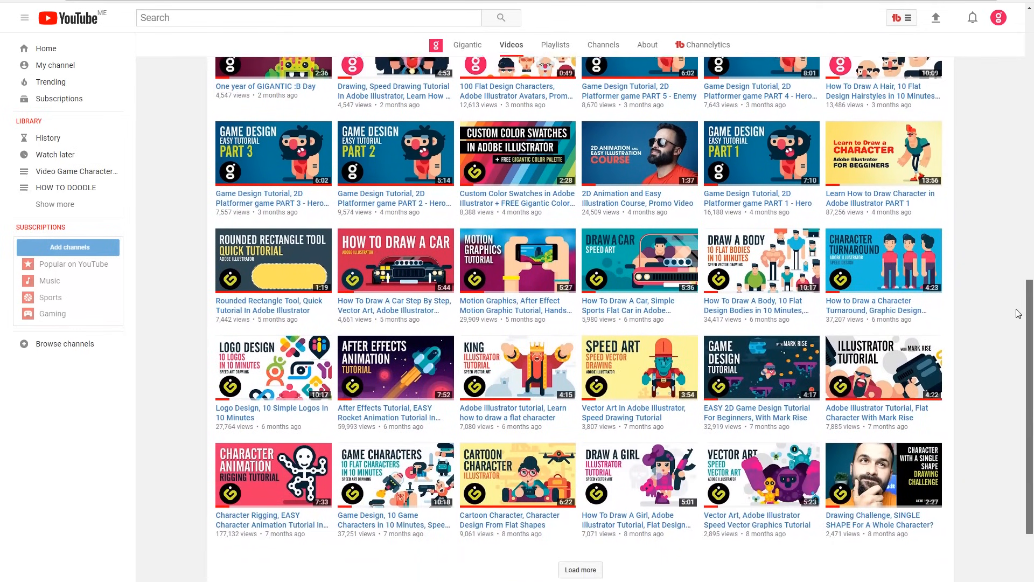
{"action": "scroll", "scroll_direction": "down", "scroll_amount": 3}
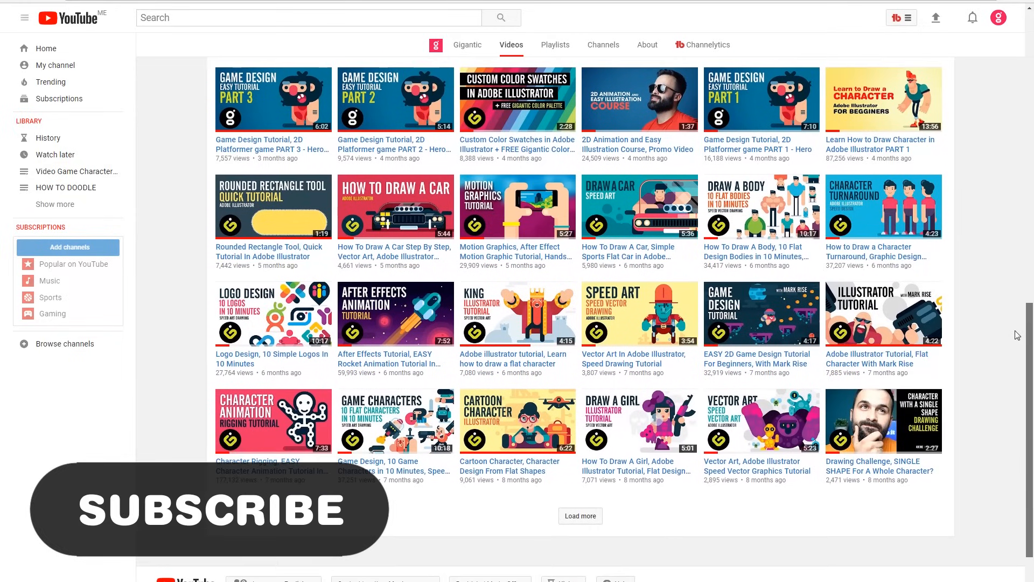